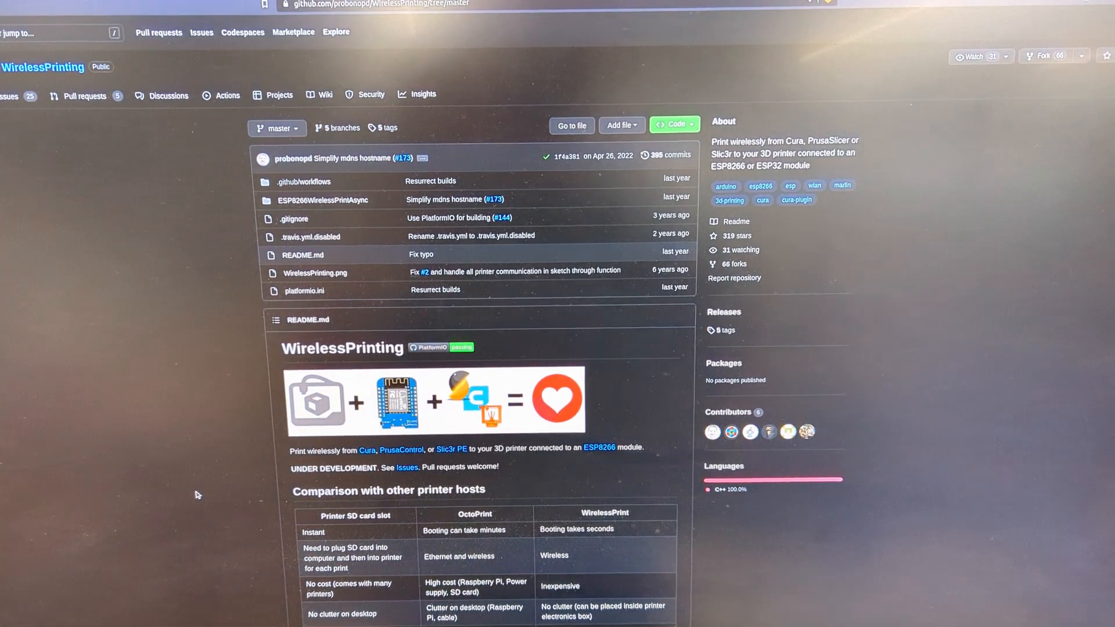
scroll(down, 3)
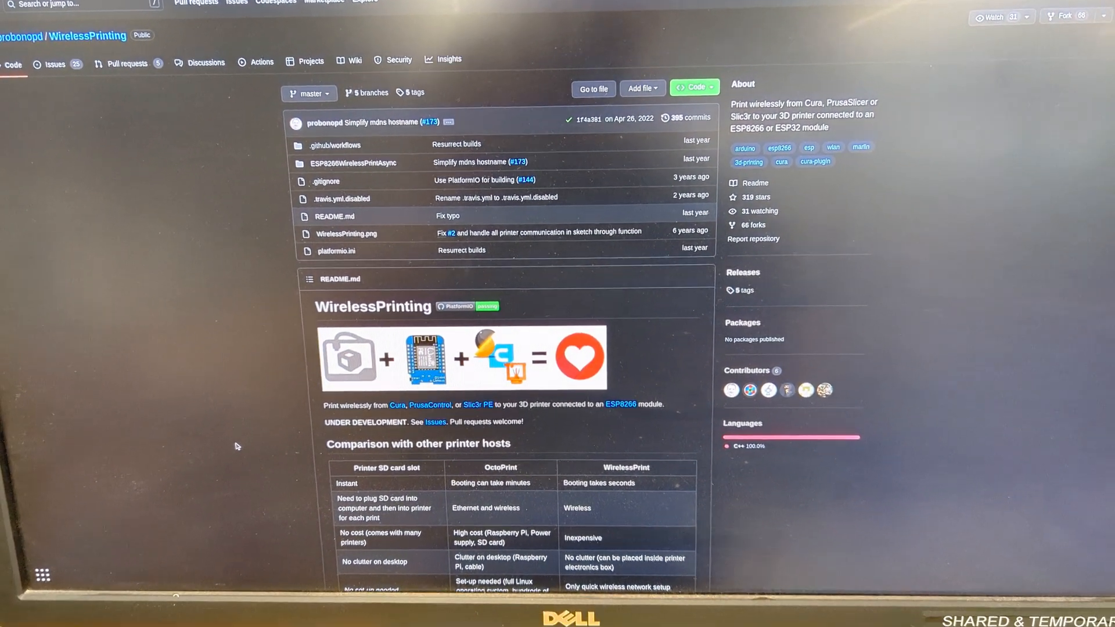